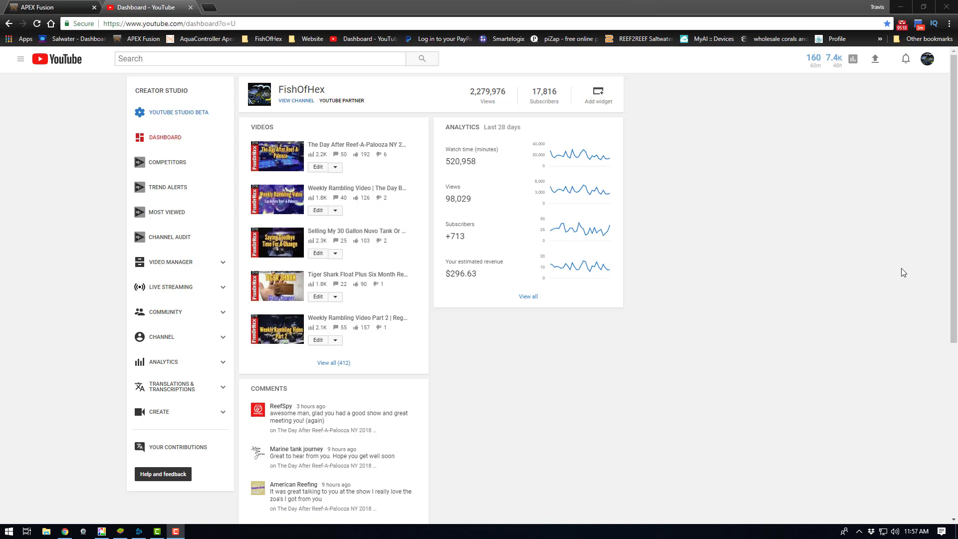
mouse_move(877, 234)
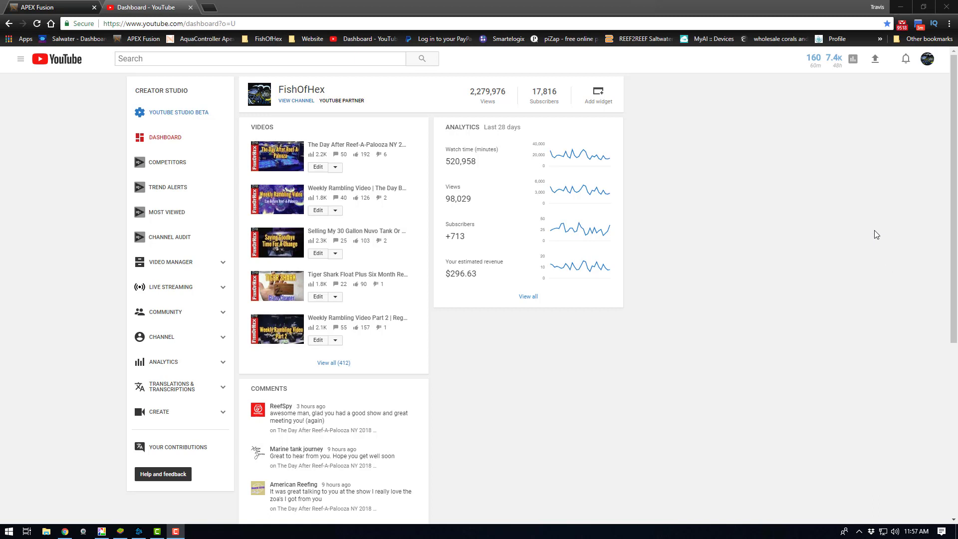
mouse_move(182, 117)
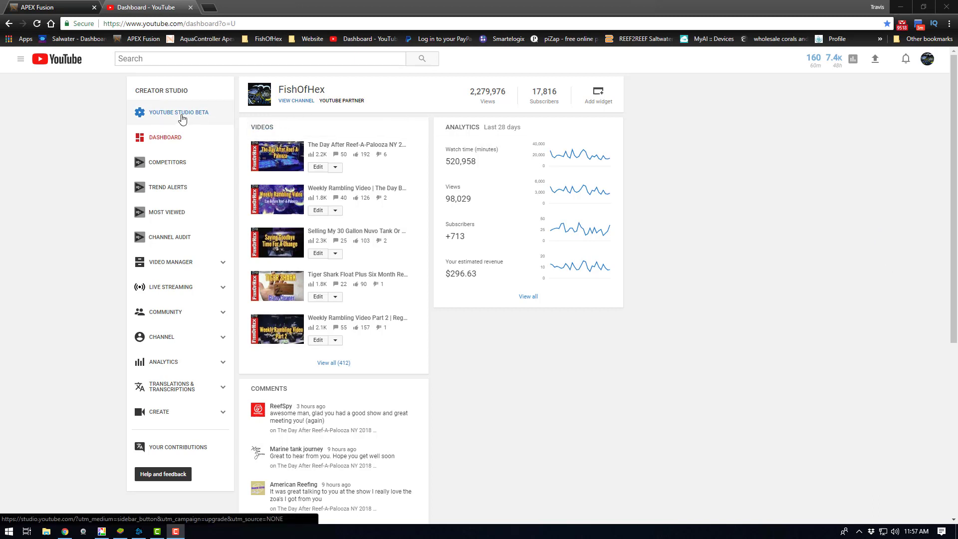
Step: Switch the FishOfHex channel from classic Creator Studio to the YouTube Studio beta dashboard
left_click(178, 112)
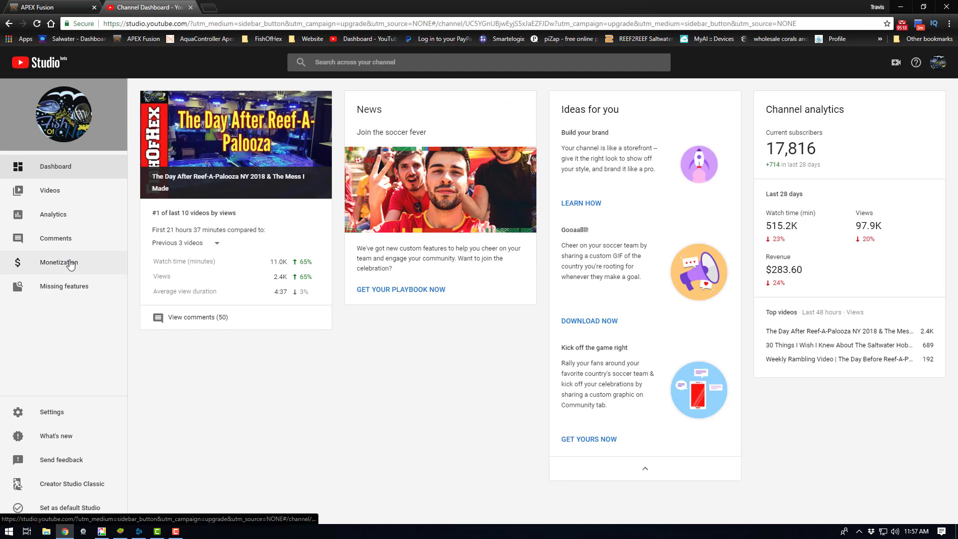
Step: Open the Merchandise details under Monetization and begin the merchandise setup
left_click(59, 262)
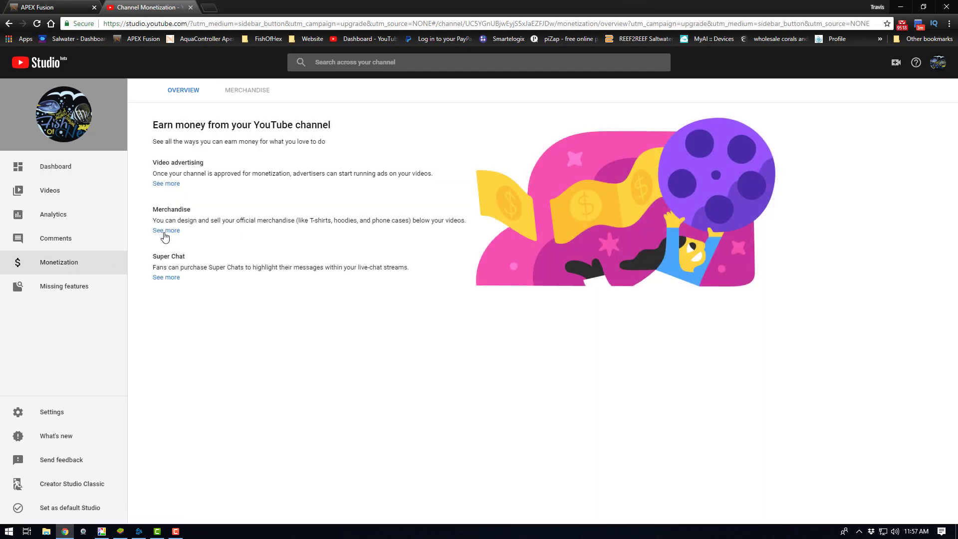
left_click(165, 230)
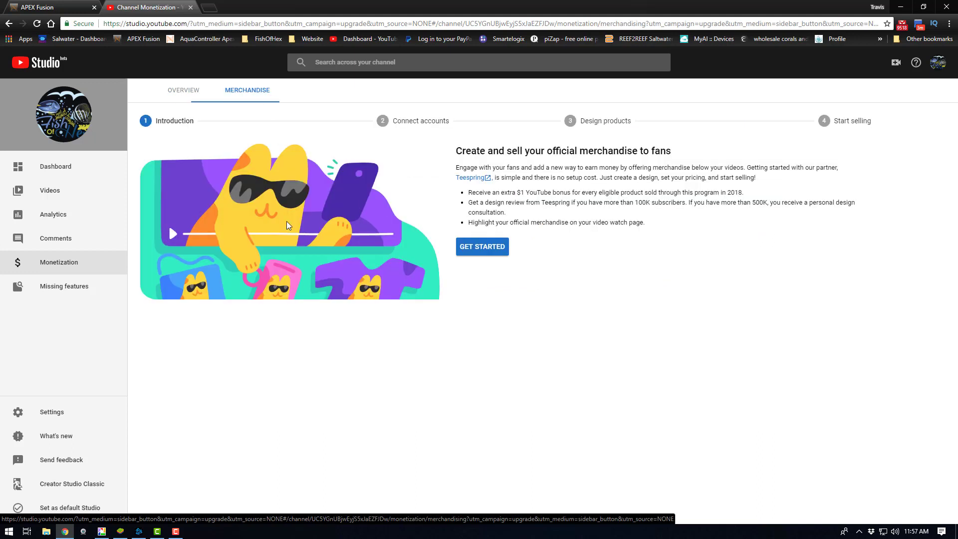
left_click(482, 246)
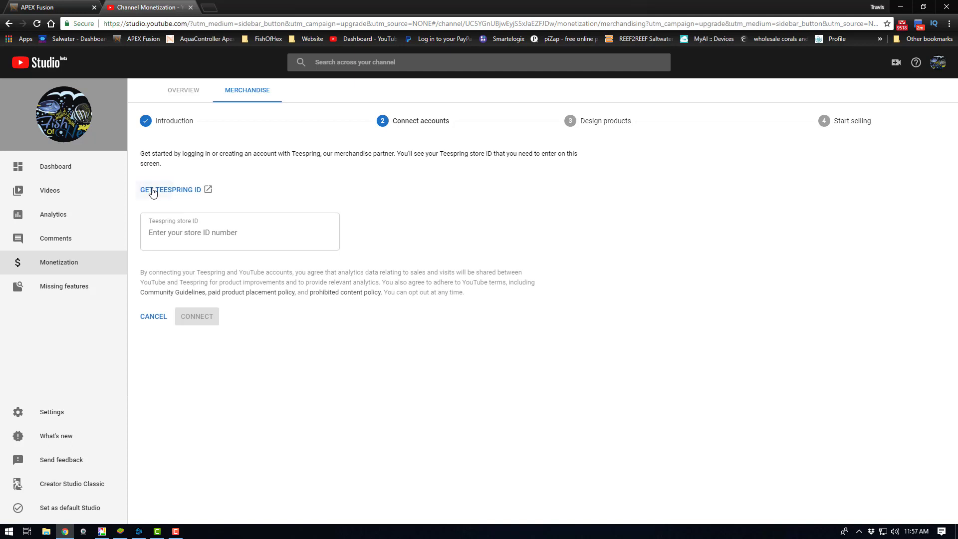
Step: Look up the Teespring store ID and enter 123309532 in the store ID field
left_click(170, 189)
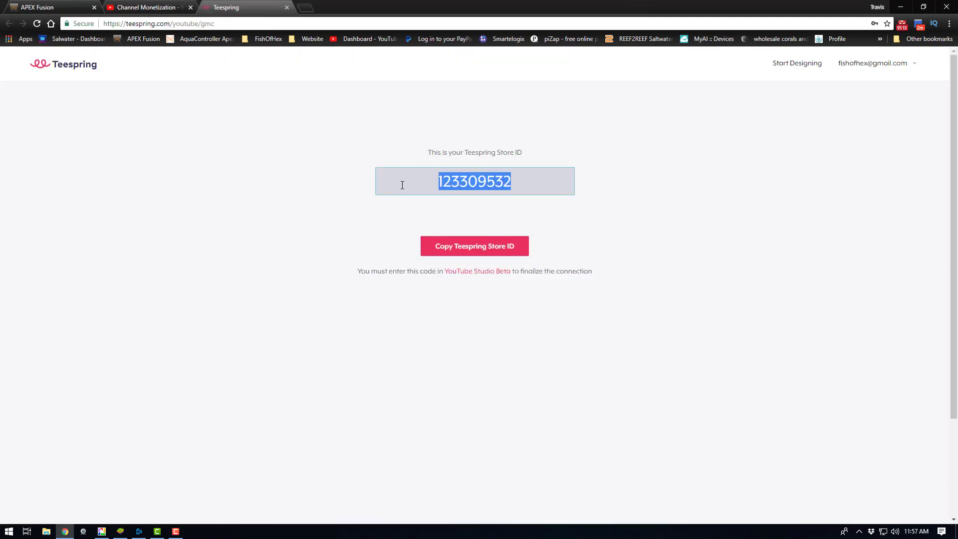
left_click(147, 7)
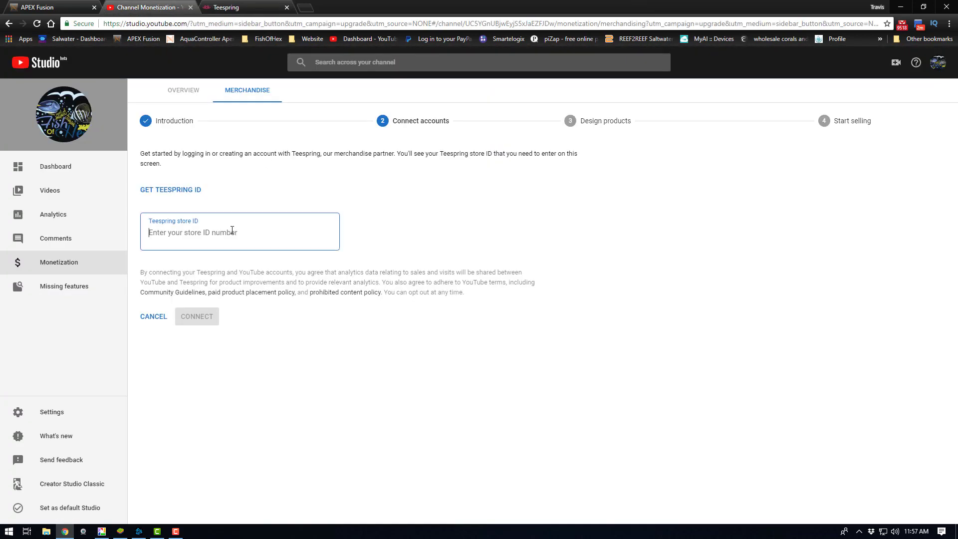
type("123309532")
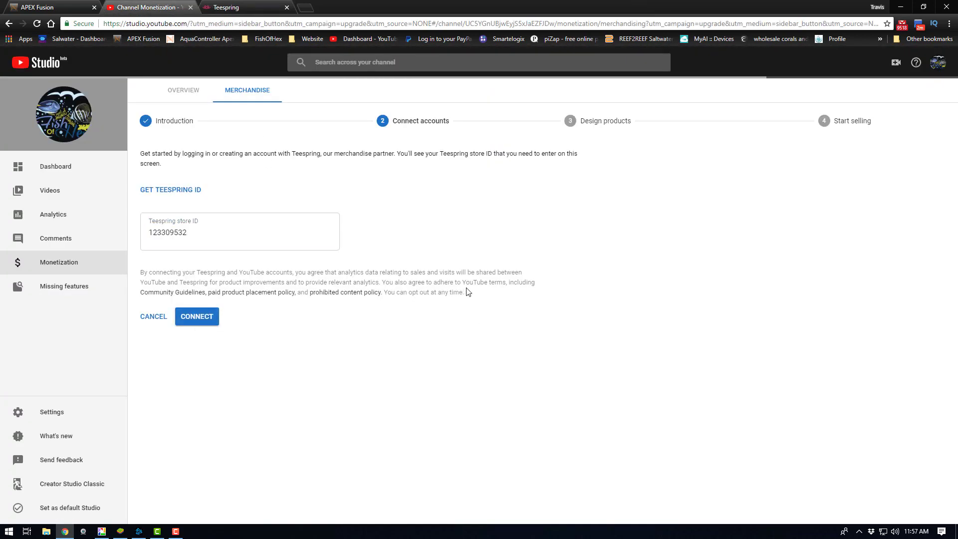
left_click(196, 316)
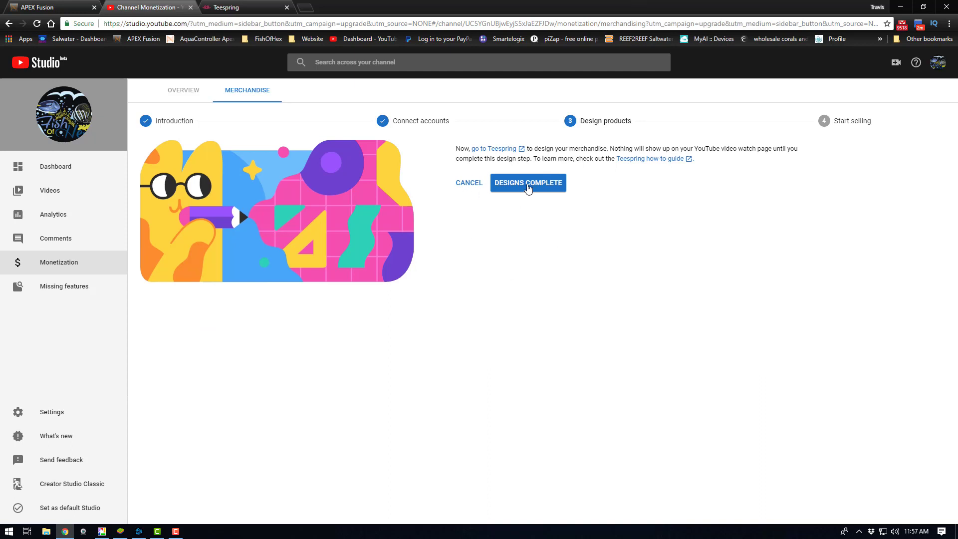
left_click(528, 182)
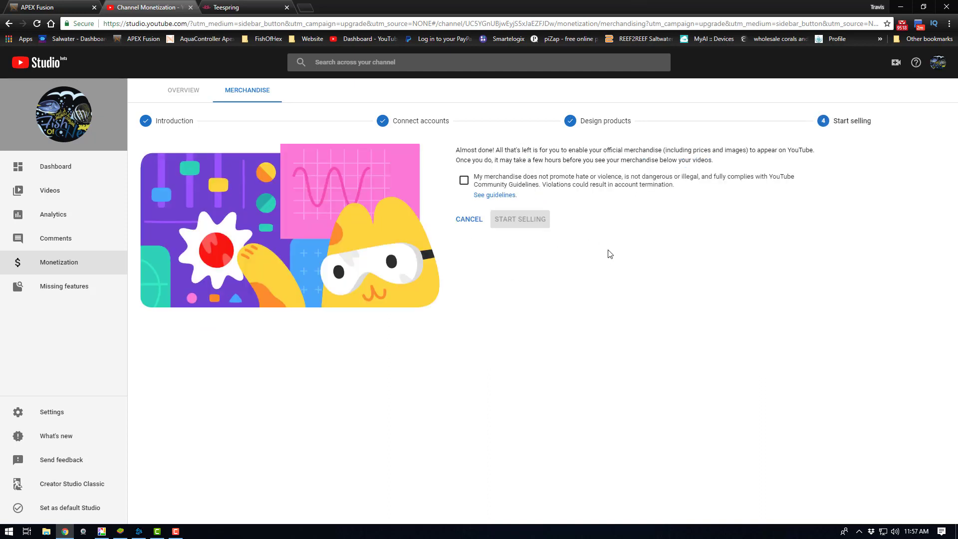
left_click(464, 180)
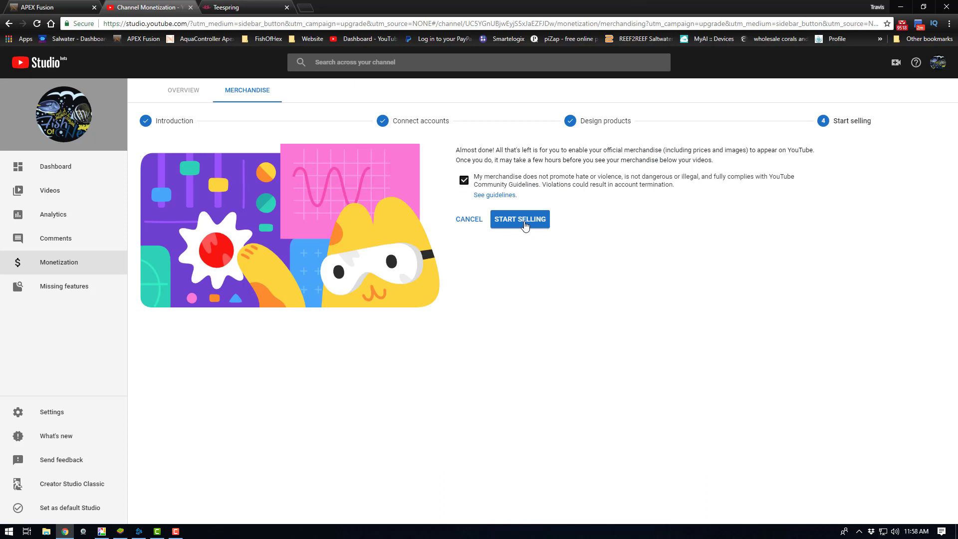
left_click(520, 219)
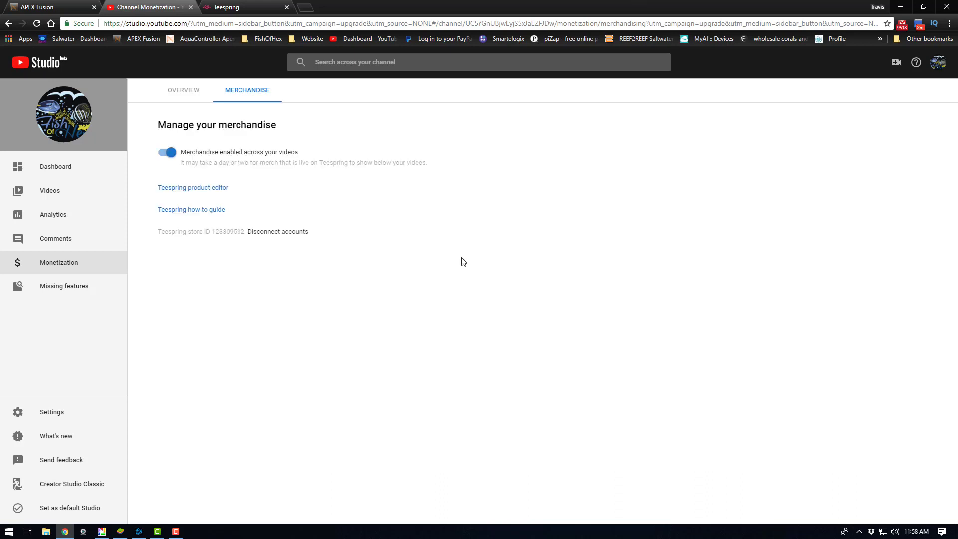